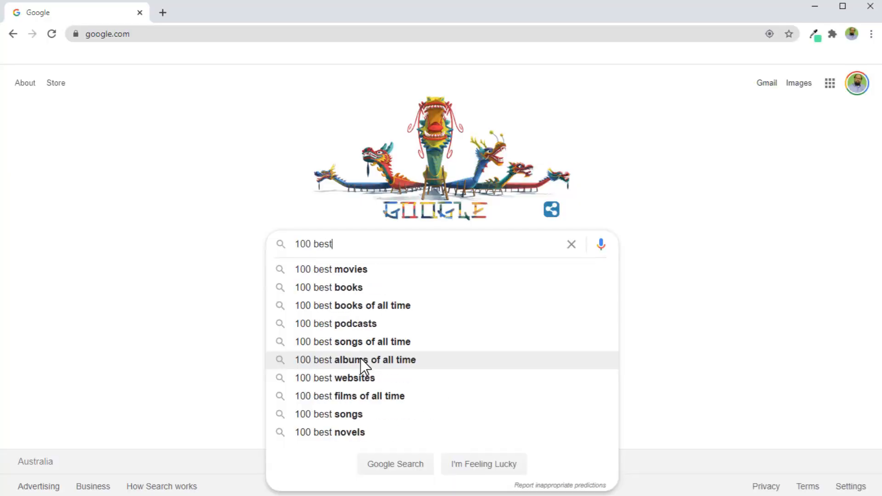
Search Google for '100 best color combinations' using the suggested query
text(color)
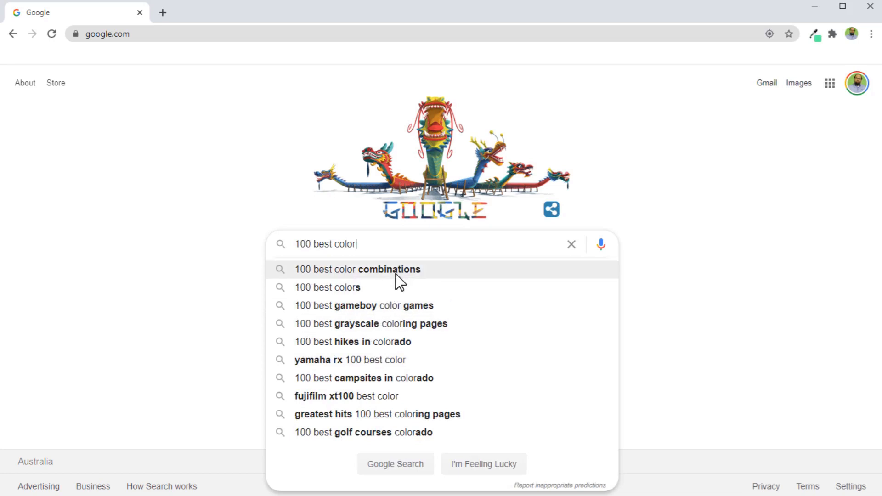
click(357, 270)
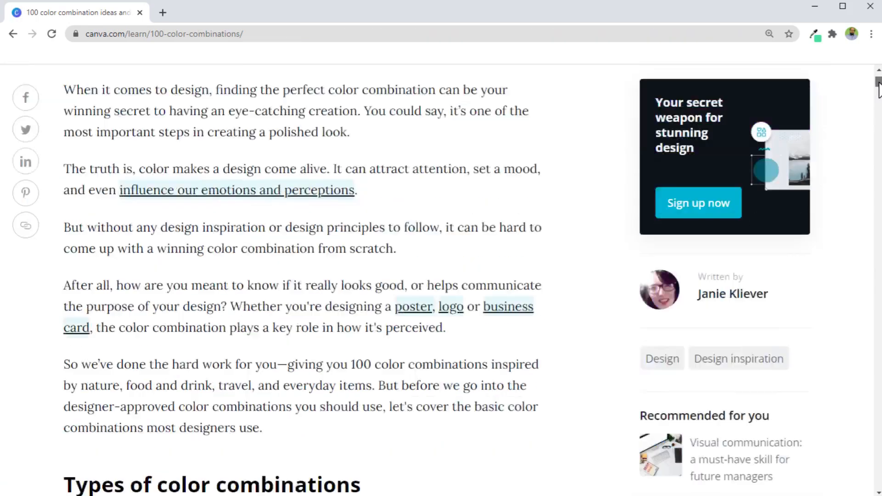
Scroll through Canva's palette examples and hex codes down to 04. Crisp & Dramatic
scroll(down, 3)
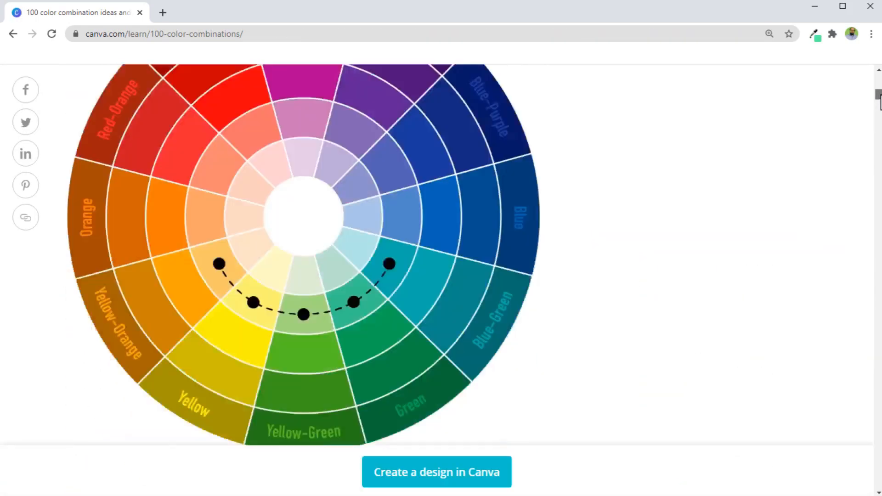
scroll(down, 3)
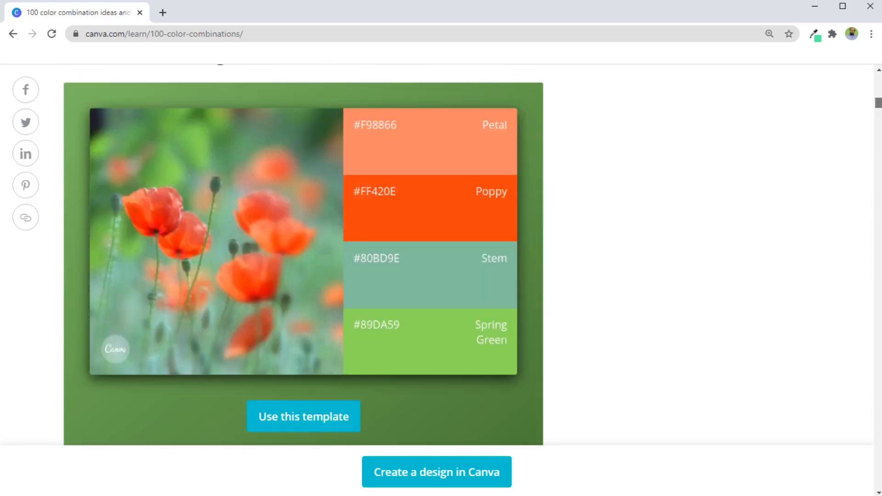
scroll(down, 3)
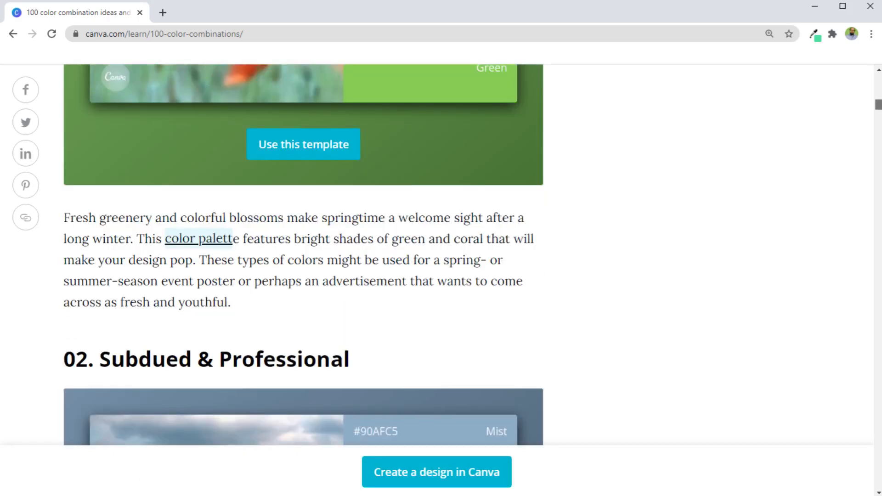
scroll(down, 3)
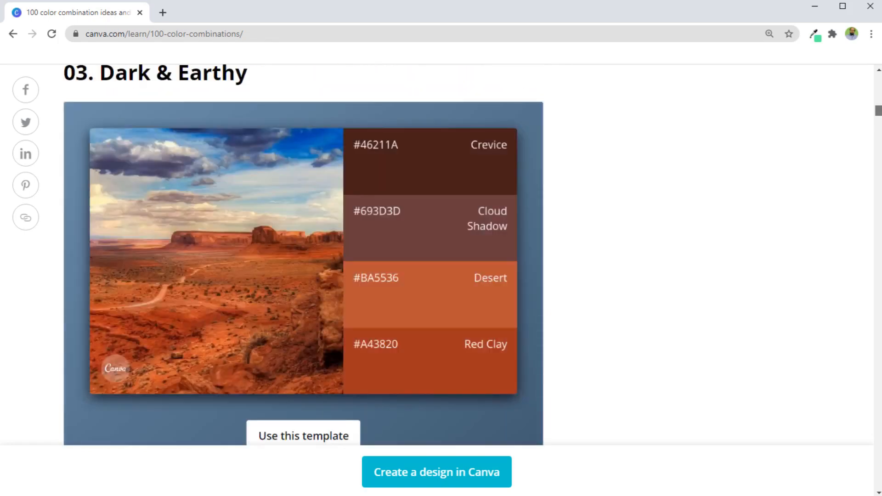
scroll(down, 3)
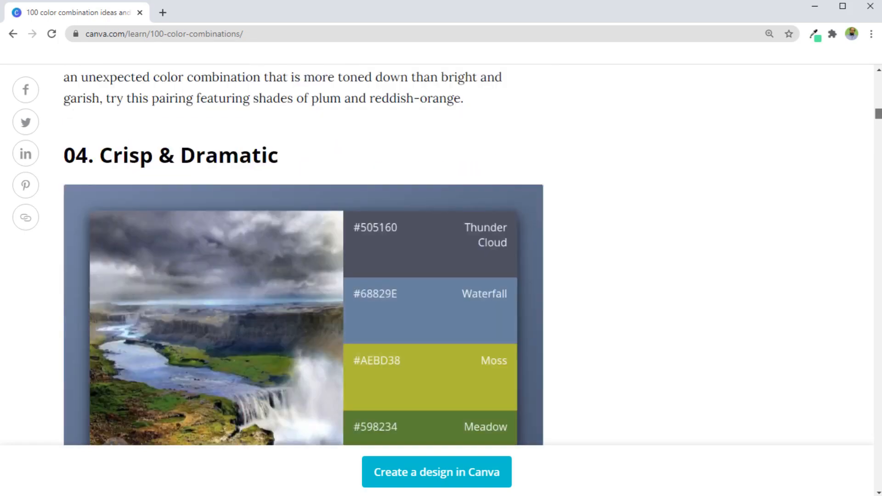